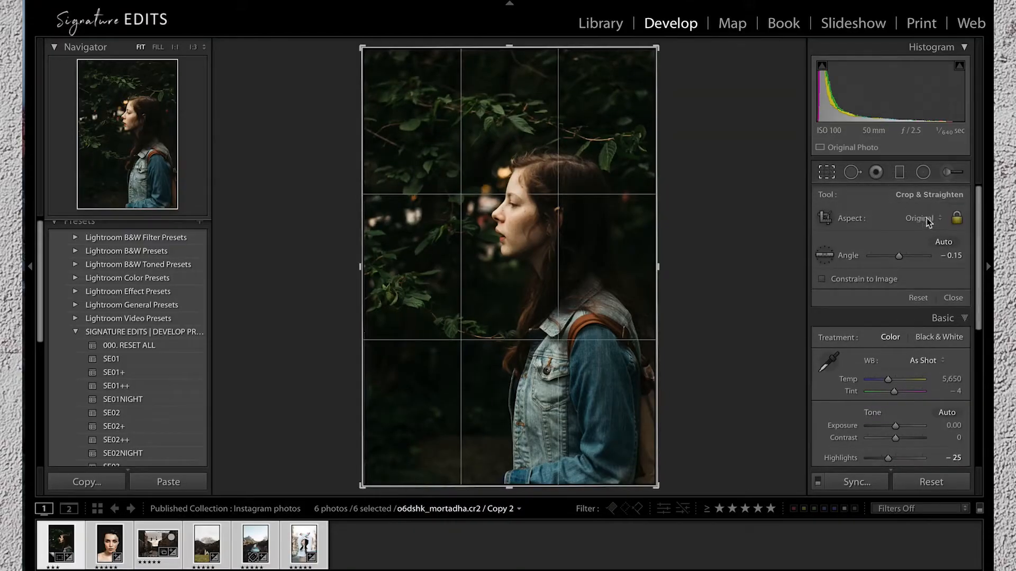
Set a 5 x 7 crop ratio on the portrait, street and church photos, repositioning each frame
{"action": "left_click", "coordinate": [918, 218]}
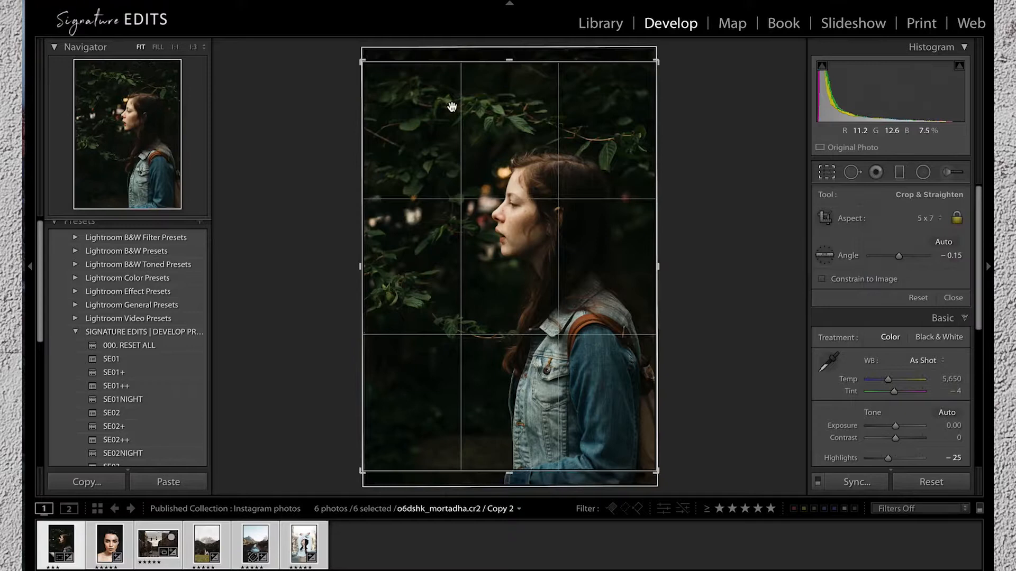
{"action": "left_click", "coordinate": [951, 297]}
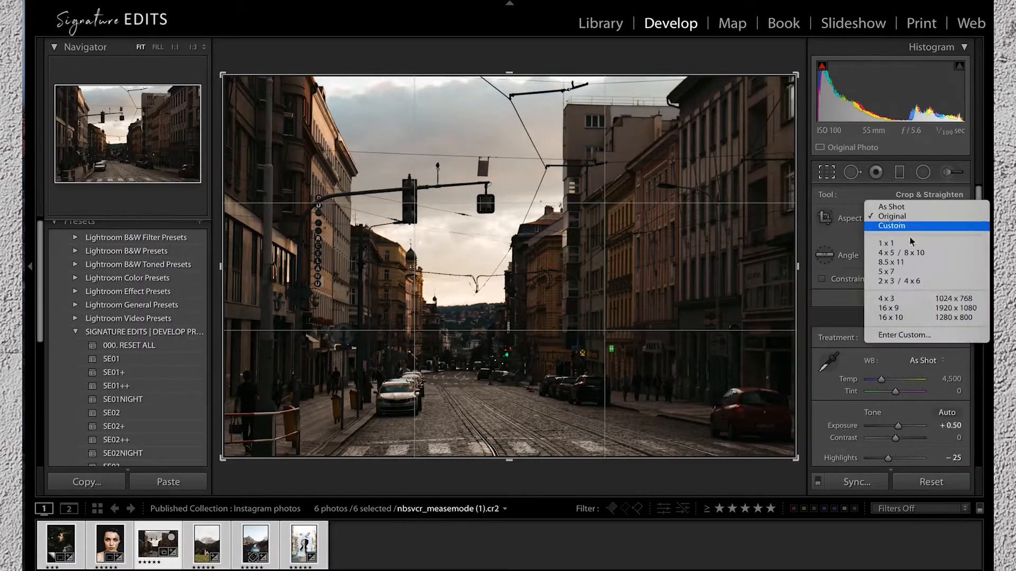
{"action": "left_click", "coordinate": [887, 261]}
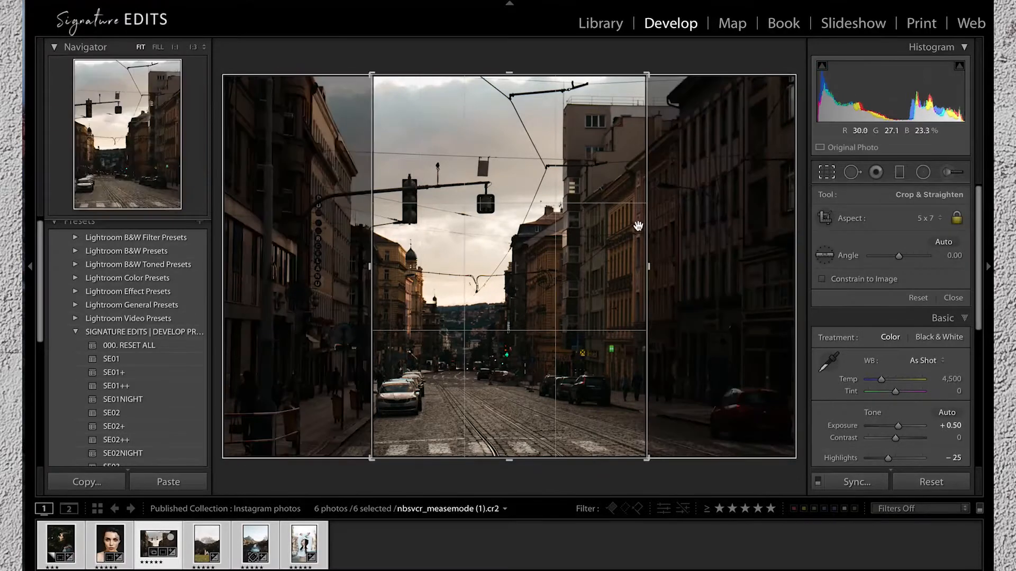
{"action": "left_click", "coordinate": [953, 298]}
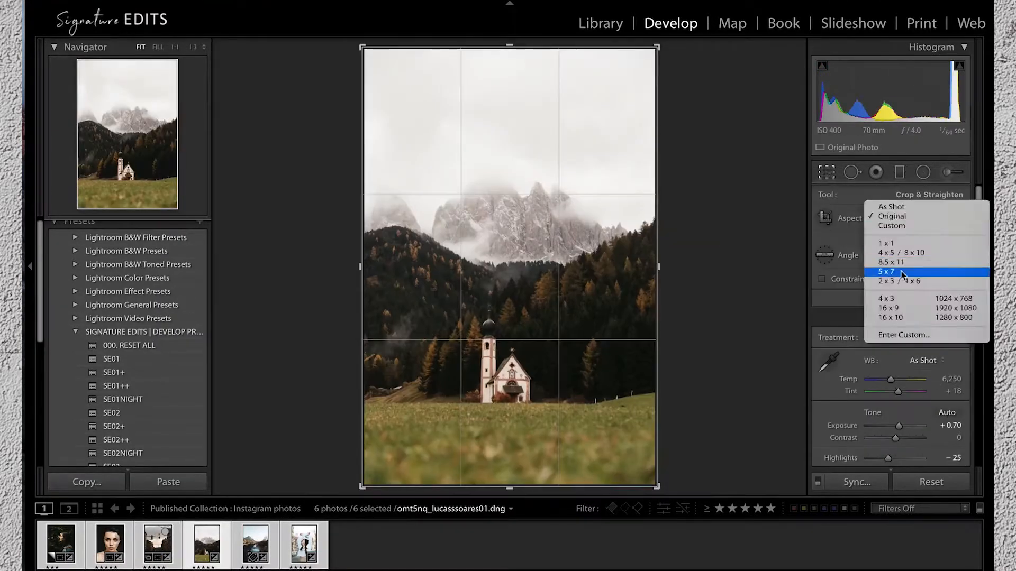
{"action": "left_click", "coordinate": [886, 271]}
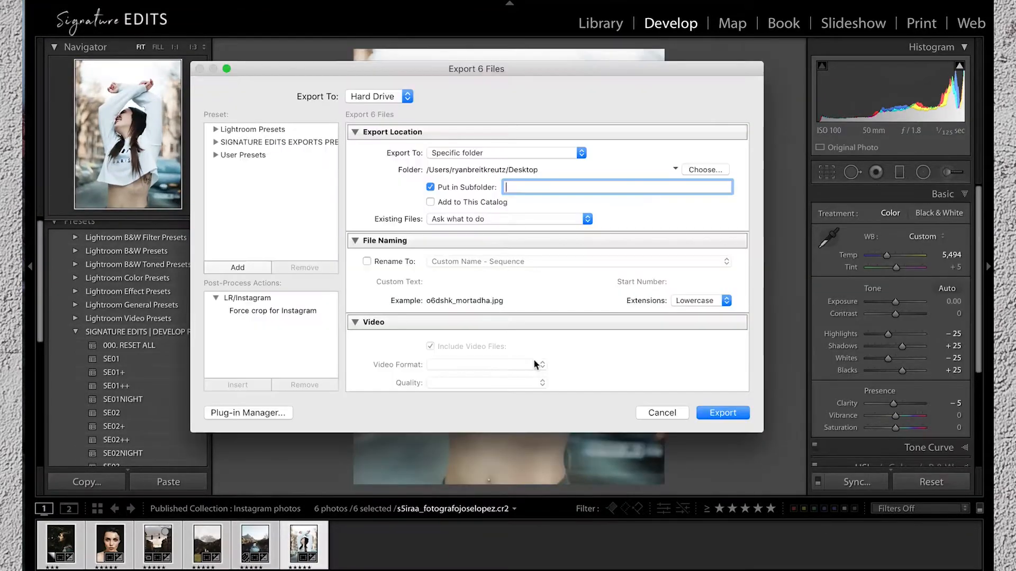
Export into an Instagram subfolder, rename files to My Photos with a sequence, at JPEG quality 76
{"action": "type", "text": "Instagra"}
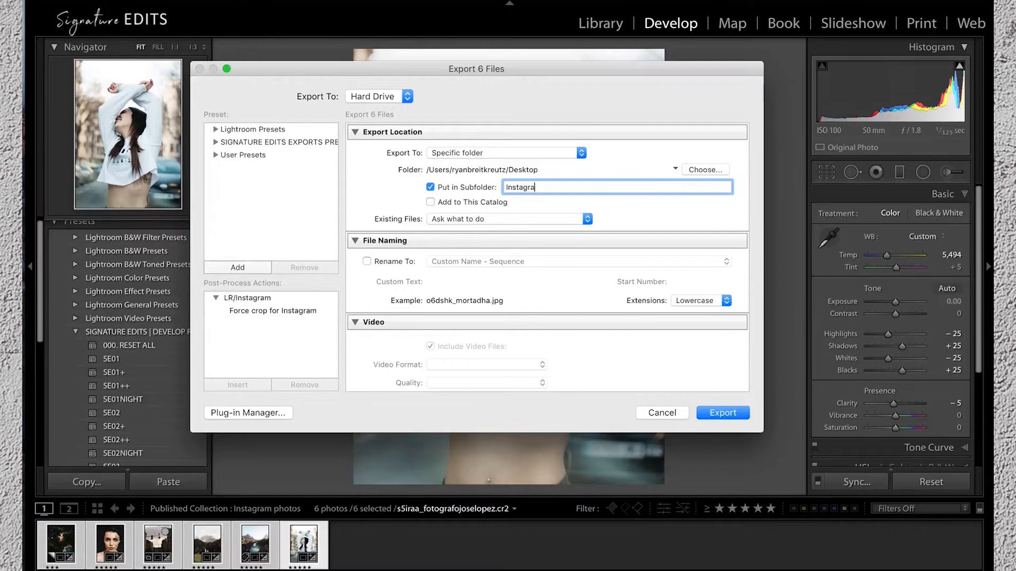
{"action": "left_click", "coordinate": [367, 261]}
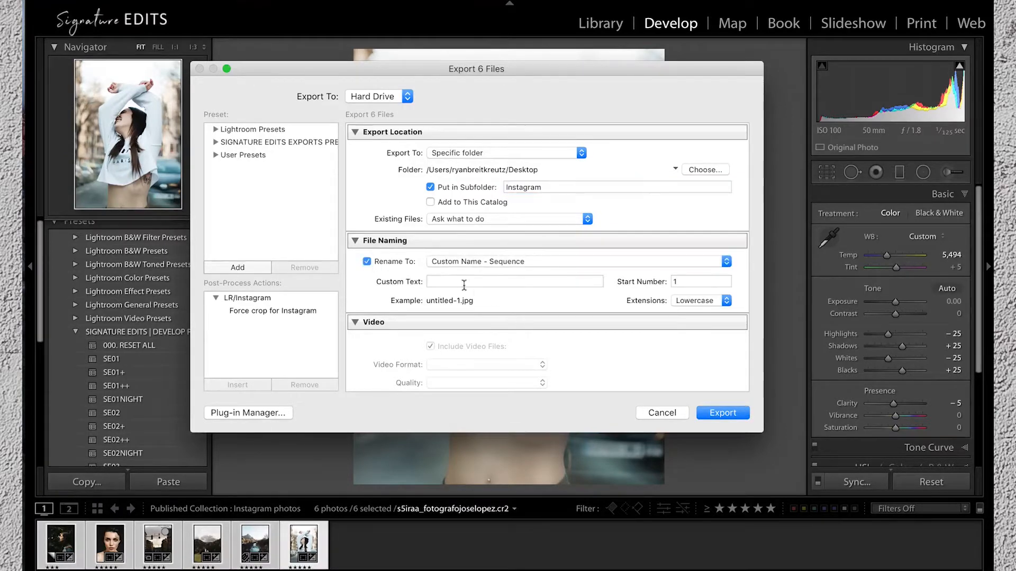
{"action": "type", "text": "My"}
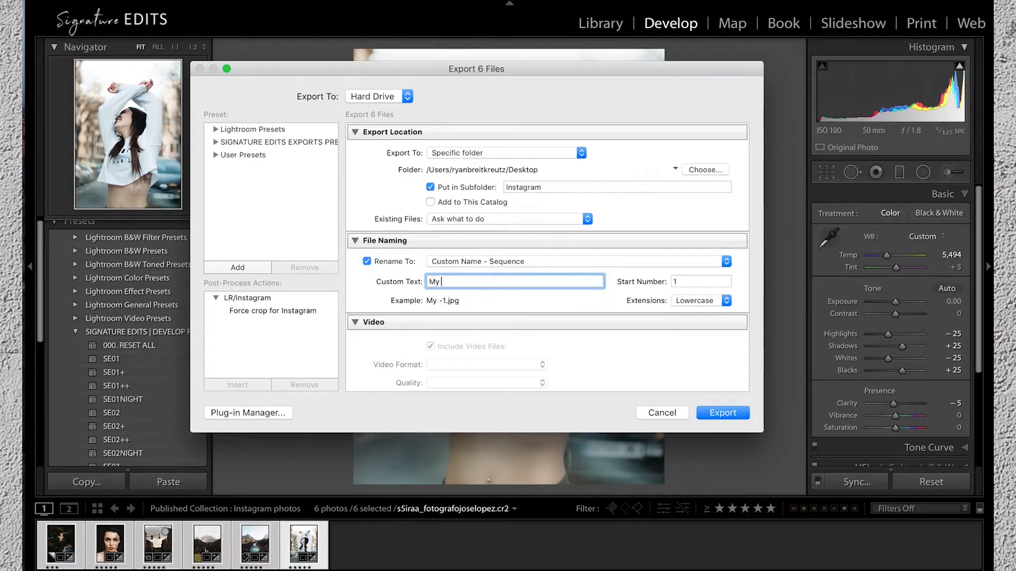
{"action": "type", "text": "Photos"}
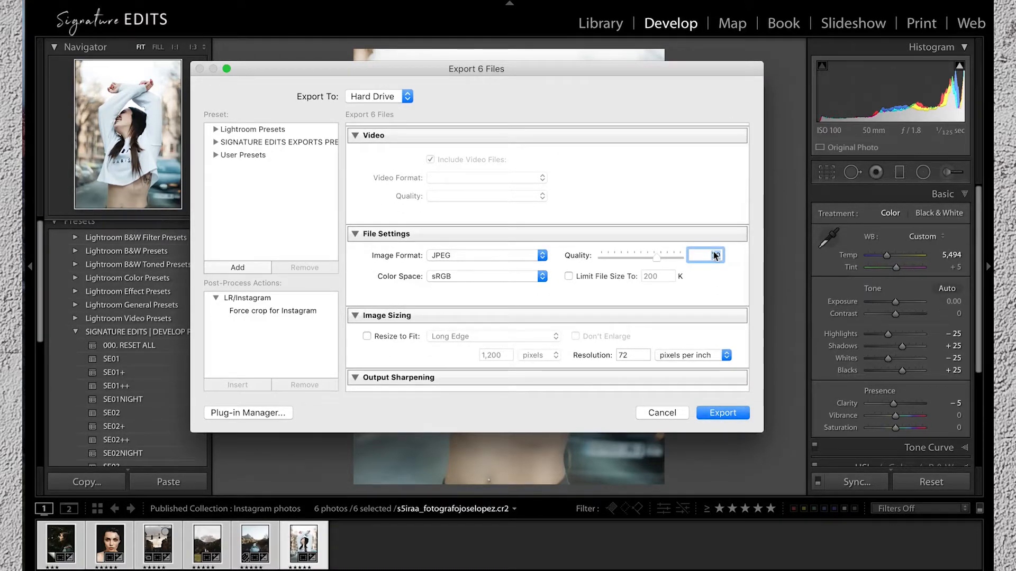
{"action": "type", "text": "76"}
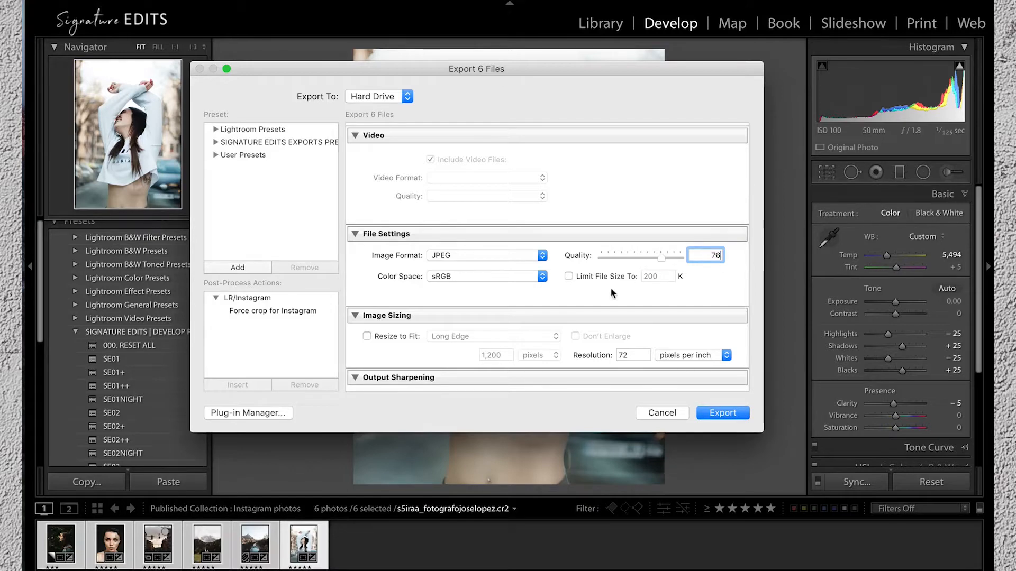
{"action": "scroll", "scroll_direction": "down", "scroll_amount": 3}
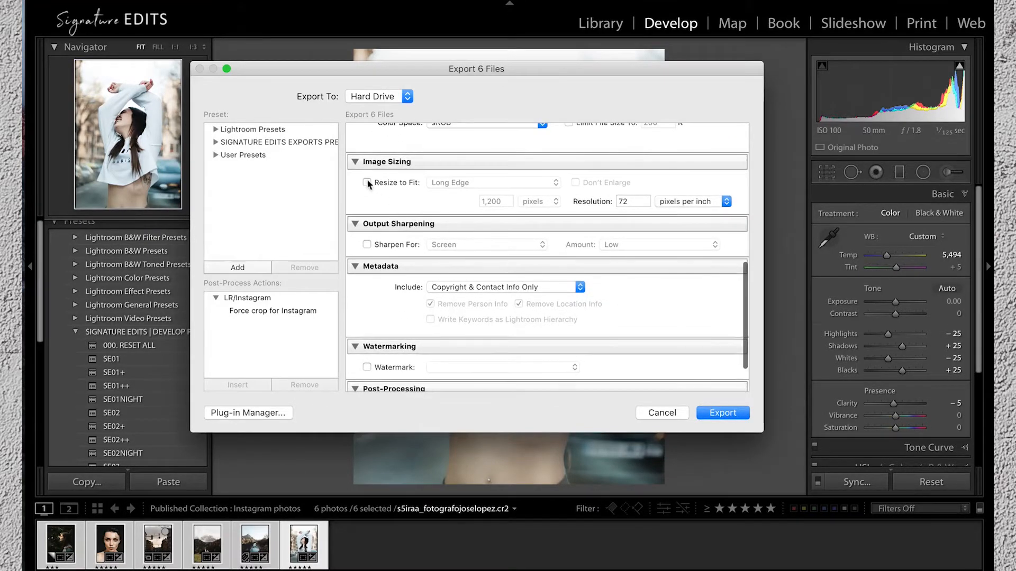
Resize exports to 1080 pixels on the short edge and sharpen for screen
{"action": "left_click", "coordinate": [492, 182]}
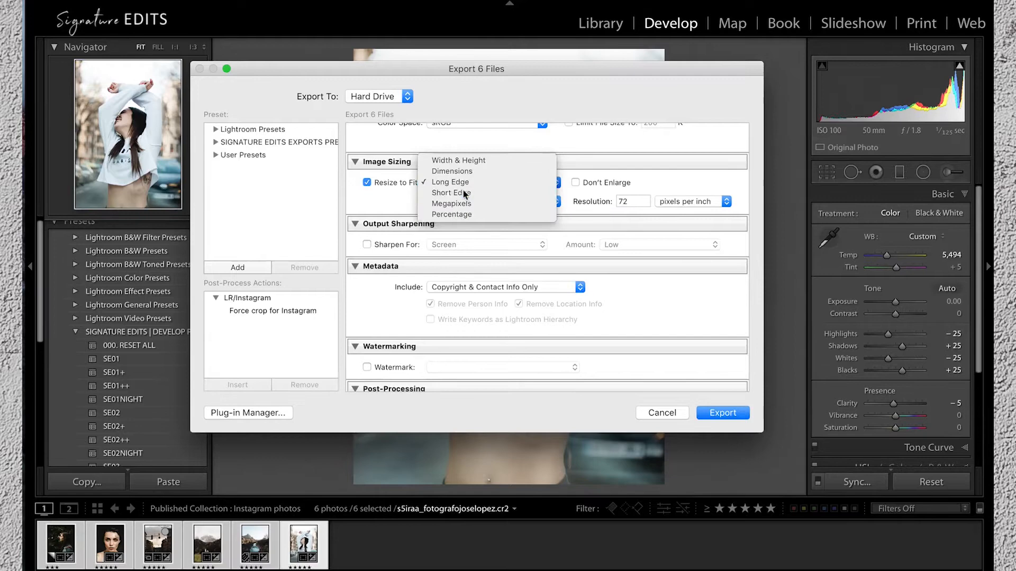
{"action": "left_click", "coordinate": [451, 193]}
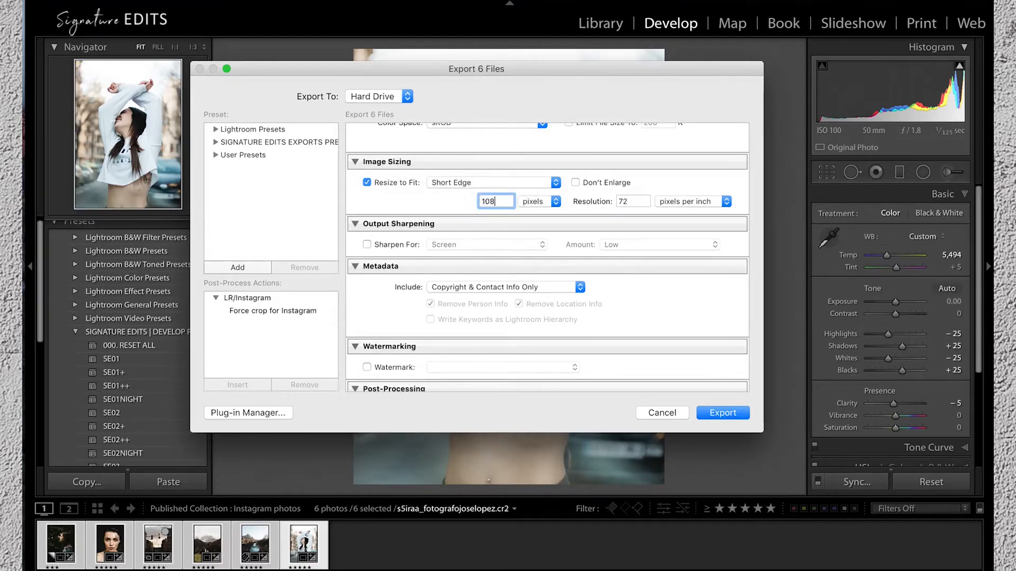
{"action": "left_click", "coordinate": [632, 201]}
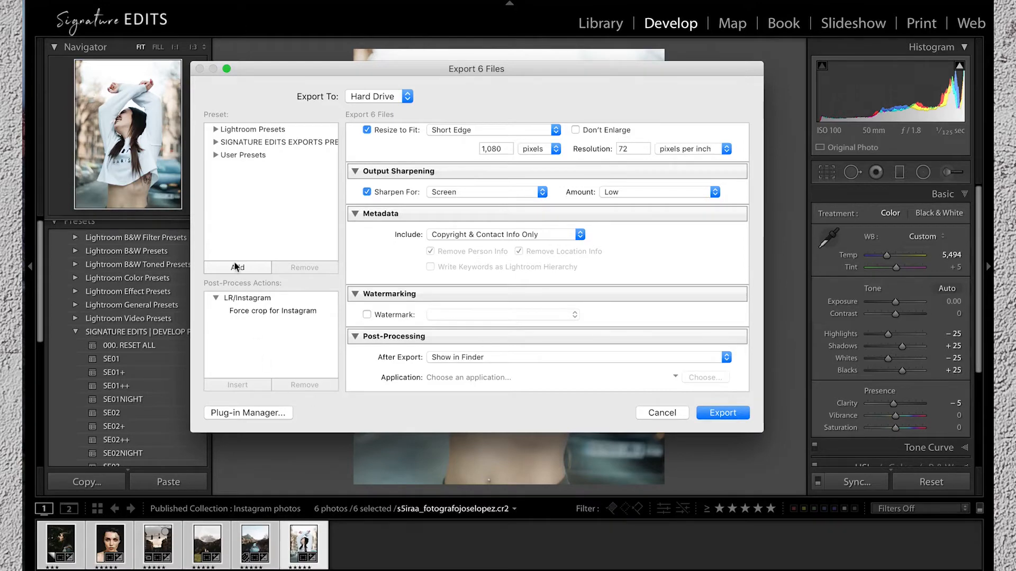
Save the current export settings as a new preset named INSTAGRAM
{"action": "left_click", "coordinate": [237, 266]}
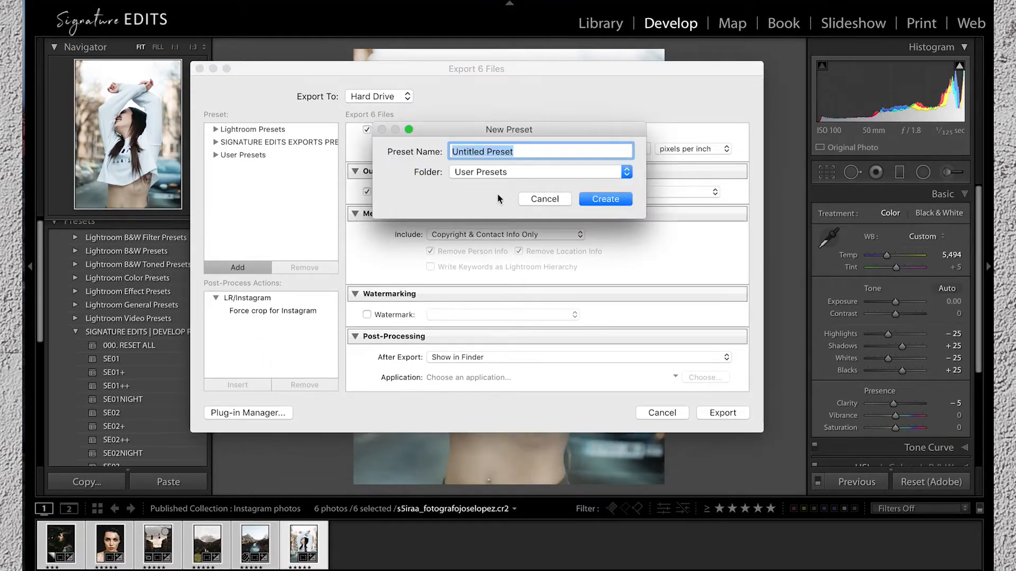
{"action": "type", "text": "INSTAGRAM"}
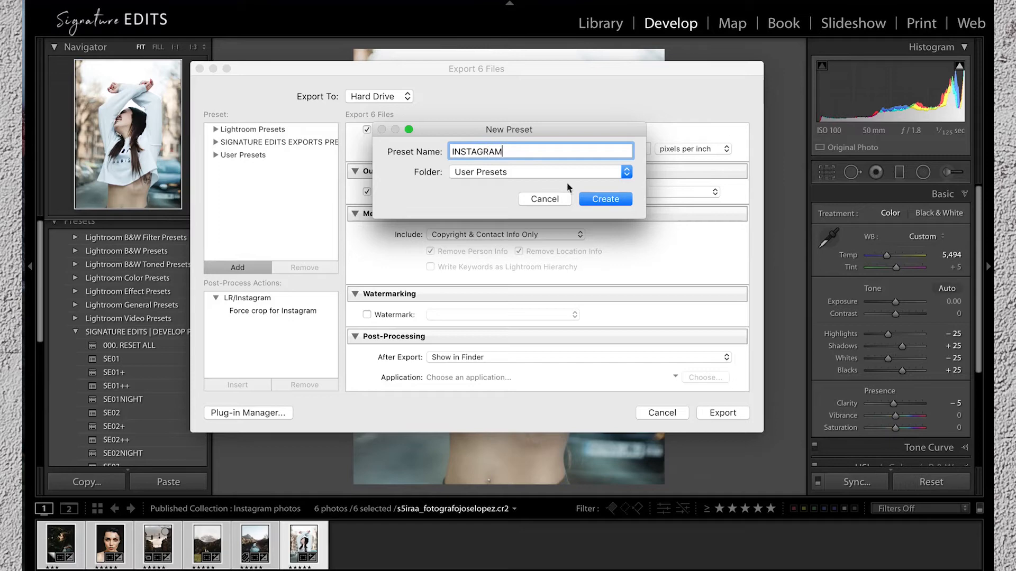